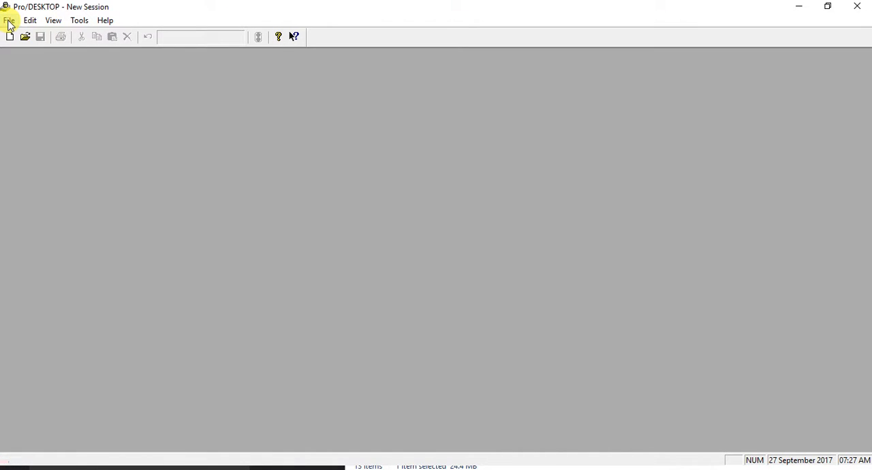
# - Create a new Design1 design, maximize its window and hide the Features palette
pyautogui.click(10, 36)
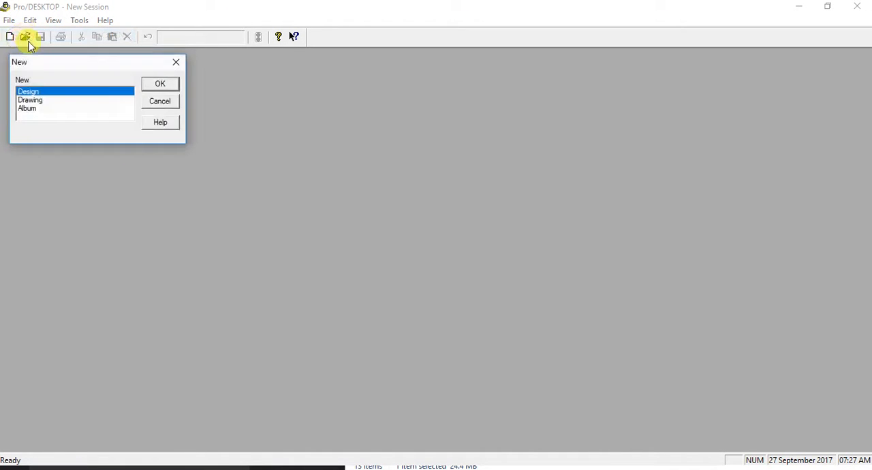
pyautogui.click(159, 84)
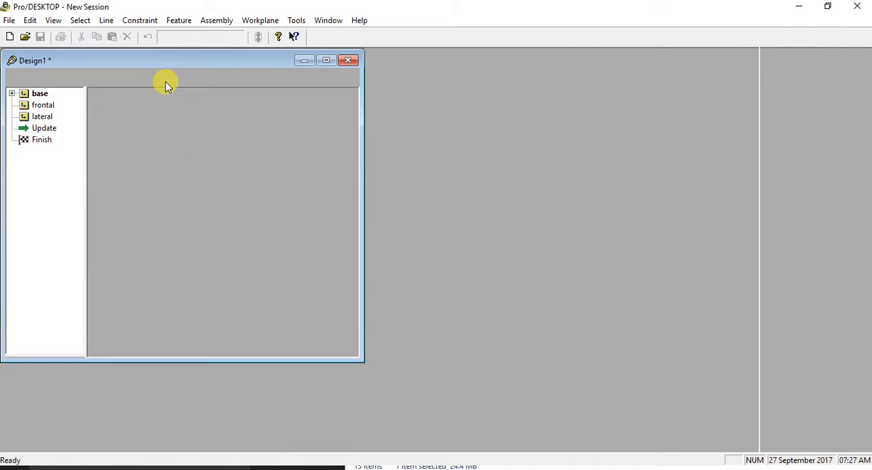
pyautogui.click(326, 60)
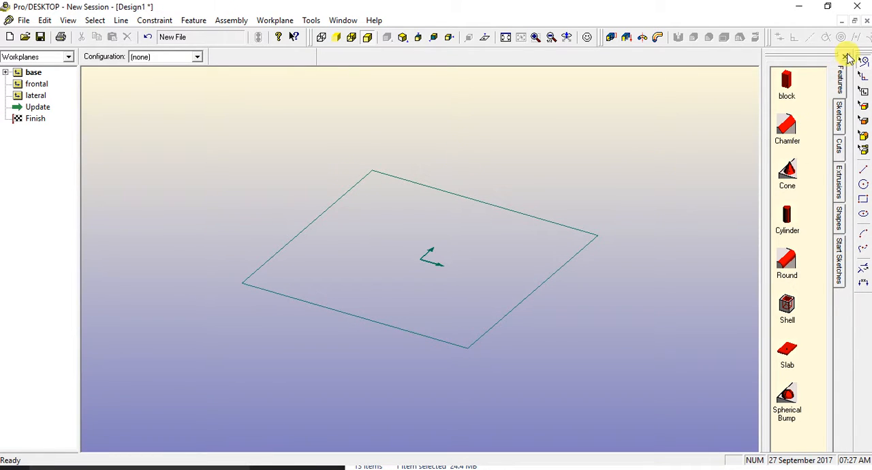
pyautogui.click(847, 57)
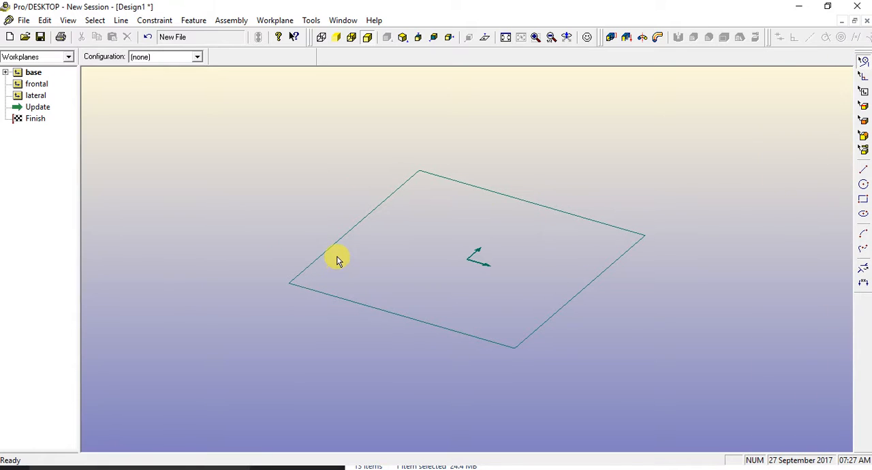
pyautogui.moveTo(864, 230)
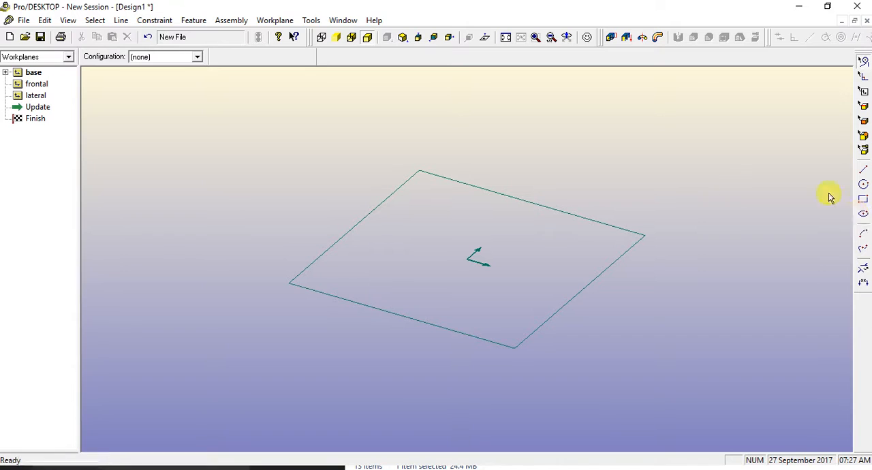
pyautogui.moveTo(571, 247)
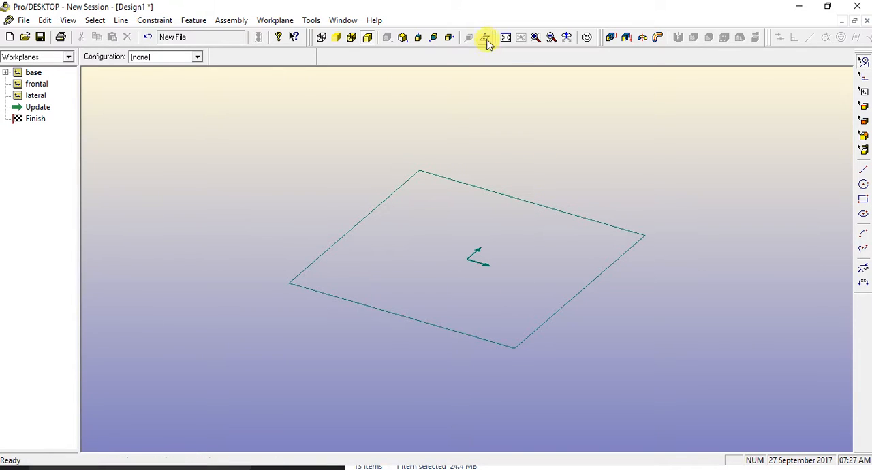
pyautogui.moveTo(486, 37)
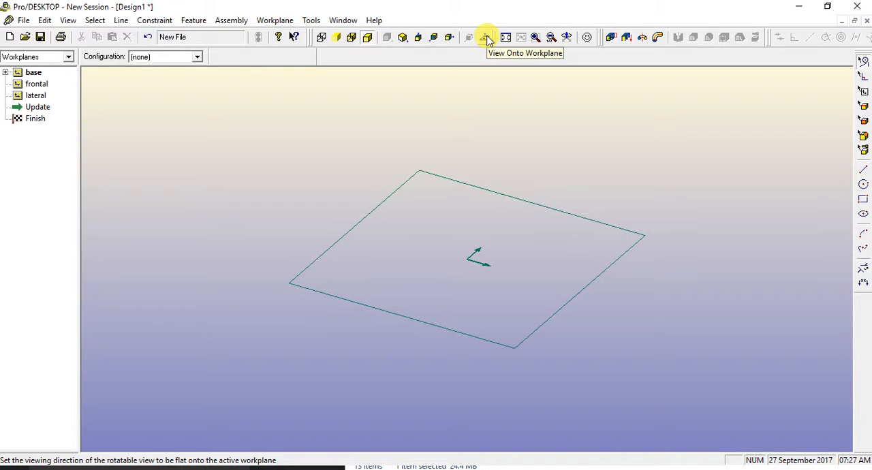
# - View the base workplane flat-on and sketch a long body ellipse plus an upright tail ellipse
pyautogui.click(485, 36)
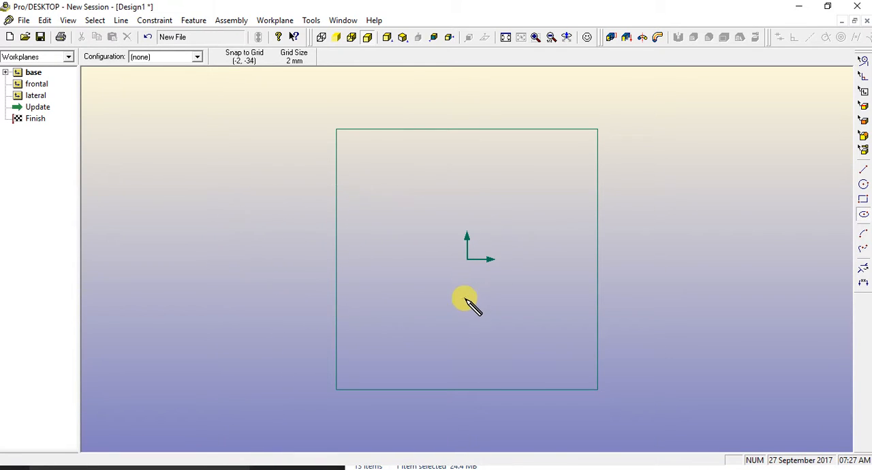
pyautogui.moveTo(467, 303); pyautogui.dragTo(252, 256)
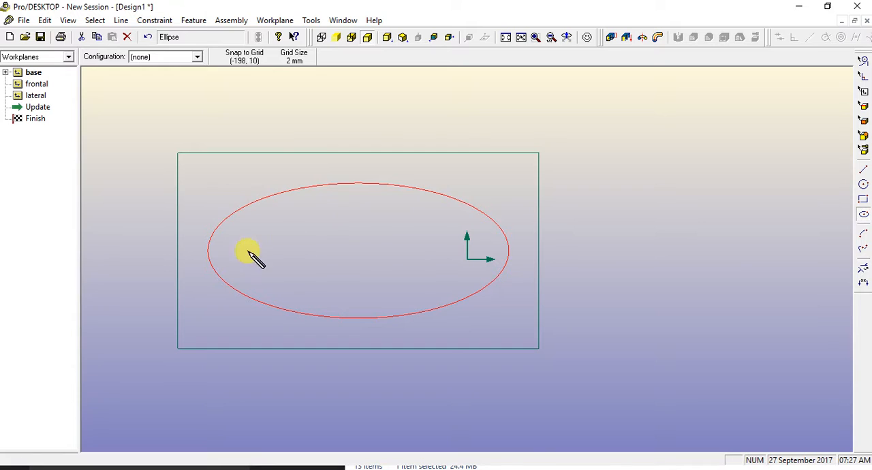
pyautogui.moveTo(218, 286)
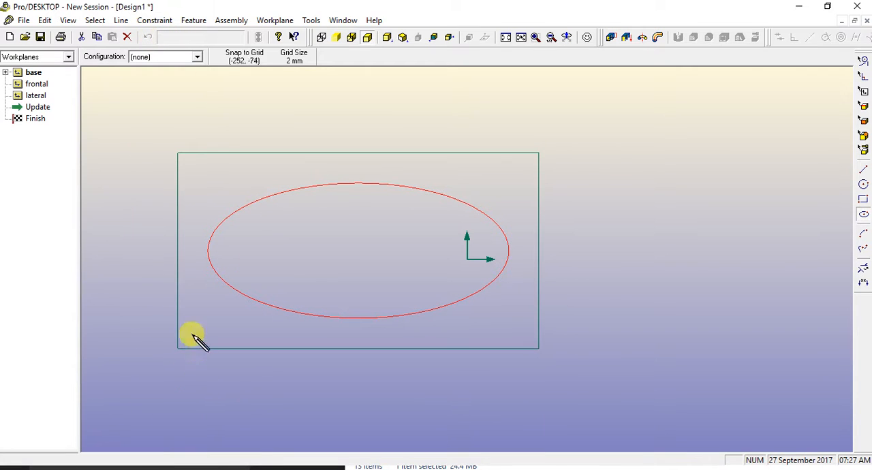
pyautogui.moveTo(193, 339); pyautogui.dragTo(230, 210)
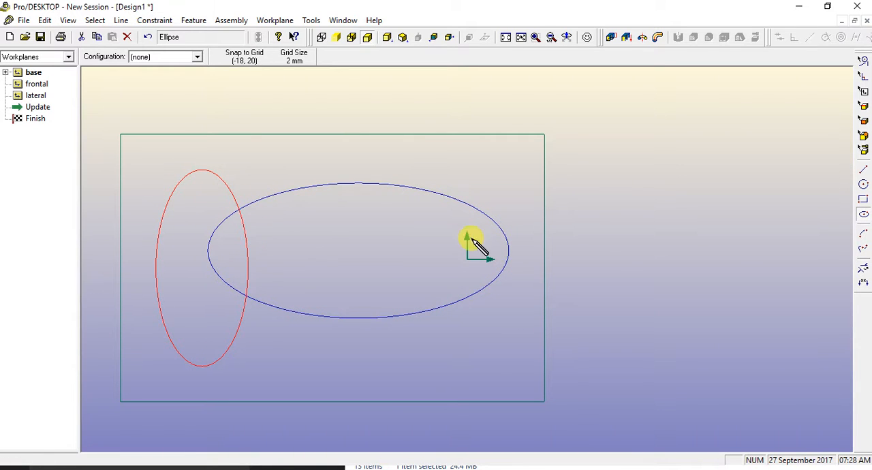
pyautogui.moveTo(282, 195)
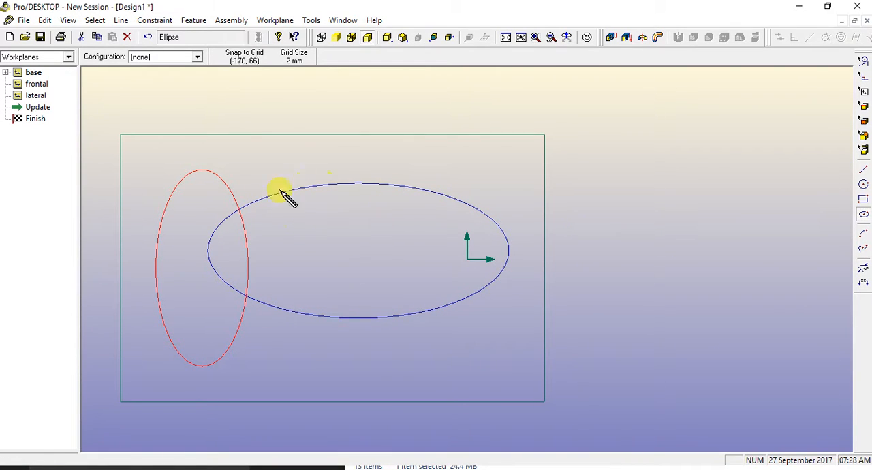
pyautogui.moveTo(590, 358)
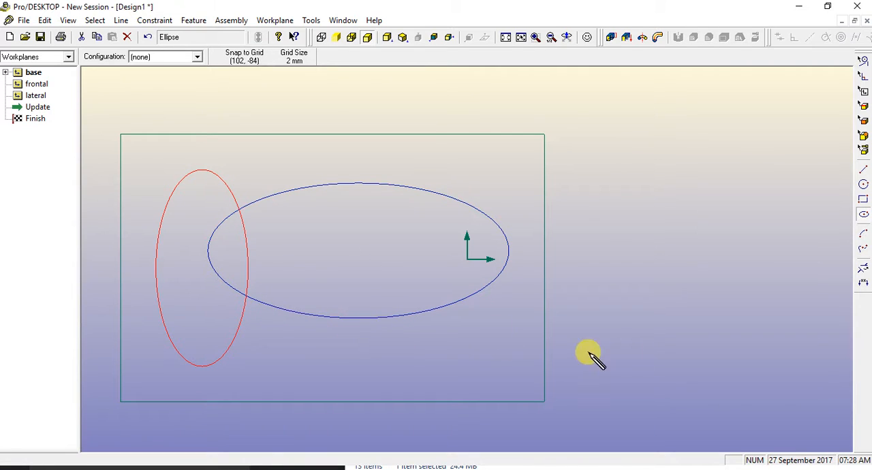
pyautogui.moveTo(862, 268)
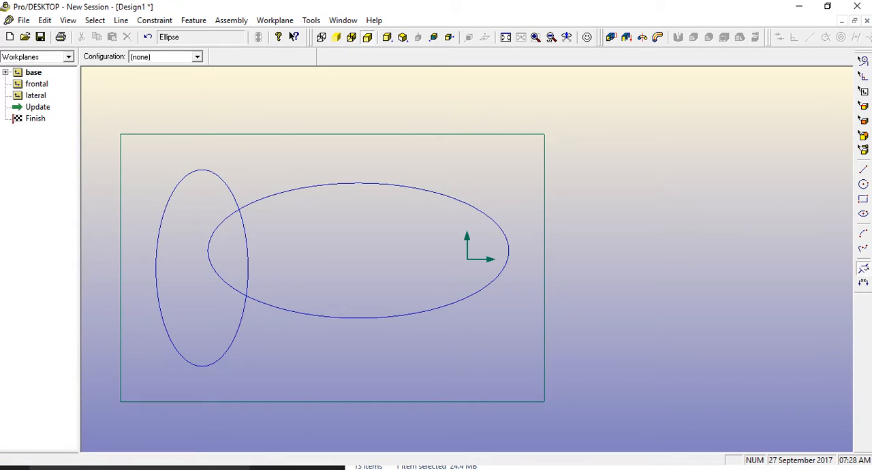
# - Trim the overlapping ellipse segments into a fish outline with eye and smile
pyautogui.click(246, 245)
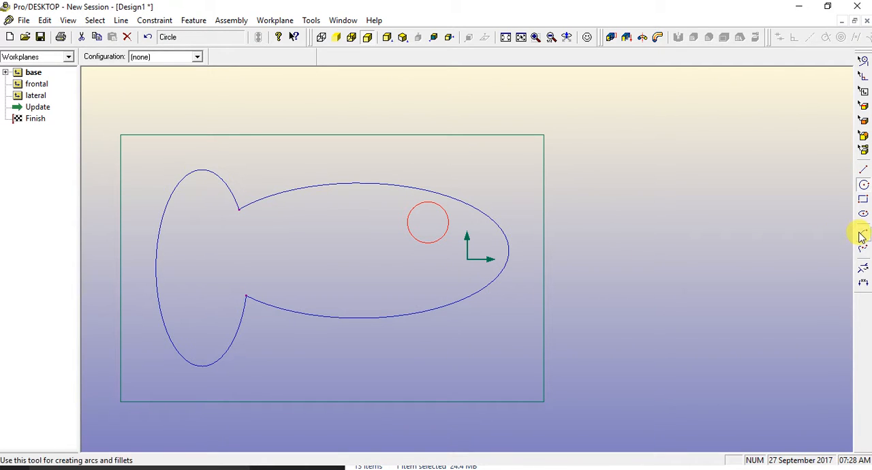
pyautogui.moveTo(863, 236)
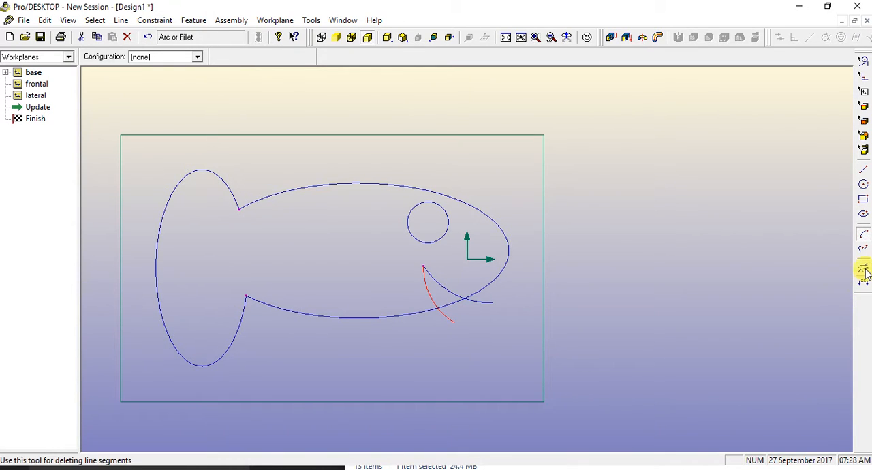
pyautogui.click(864, 267)
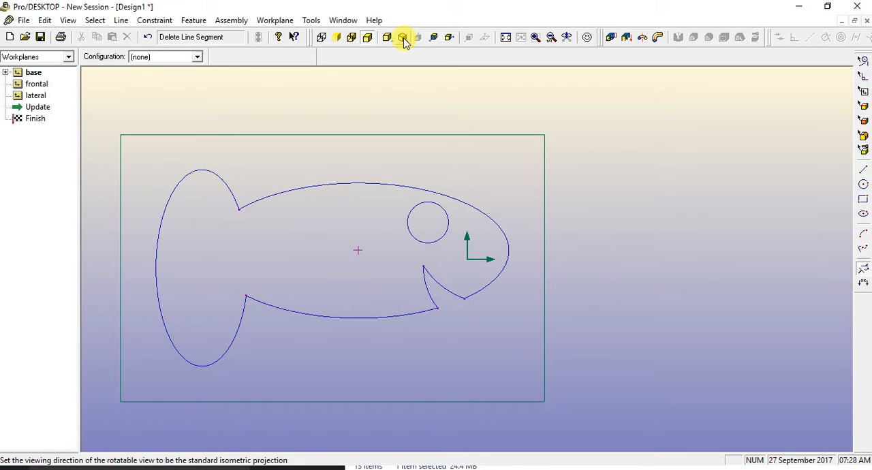
pyautogui.moveTo(403, 37)
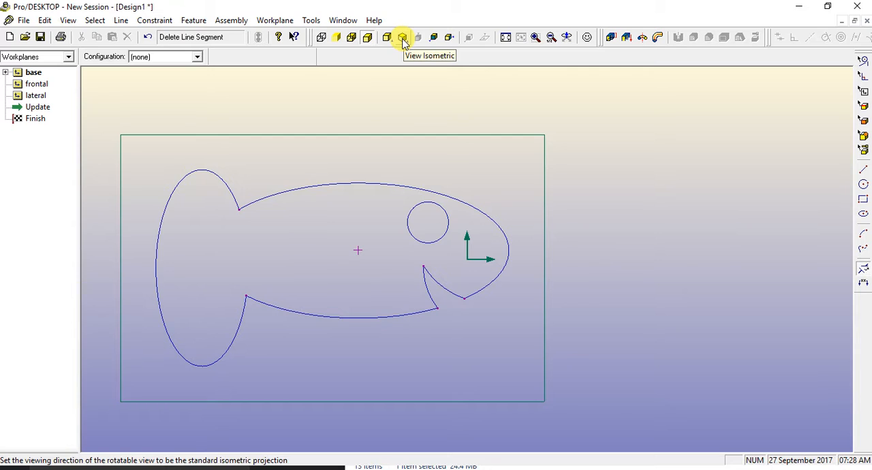
# - In isometric view, extrude the fish profile 12 mm into a solid plate
pyautogui.click(402, 37)
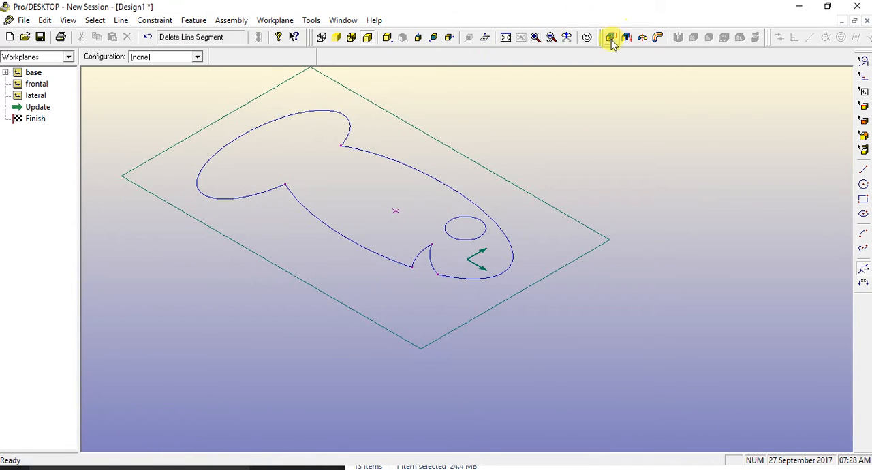
pyautogui.moveTo(611, 37)
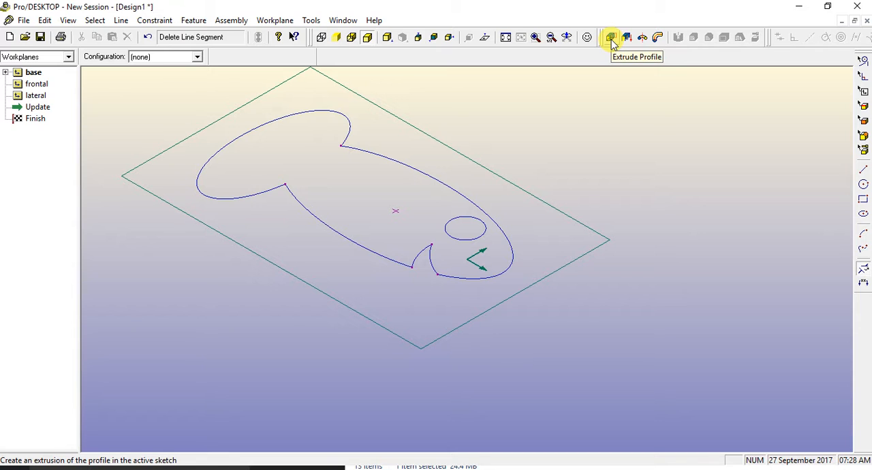
pyautogui.click(611, 37)
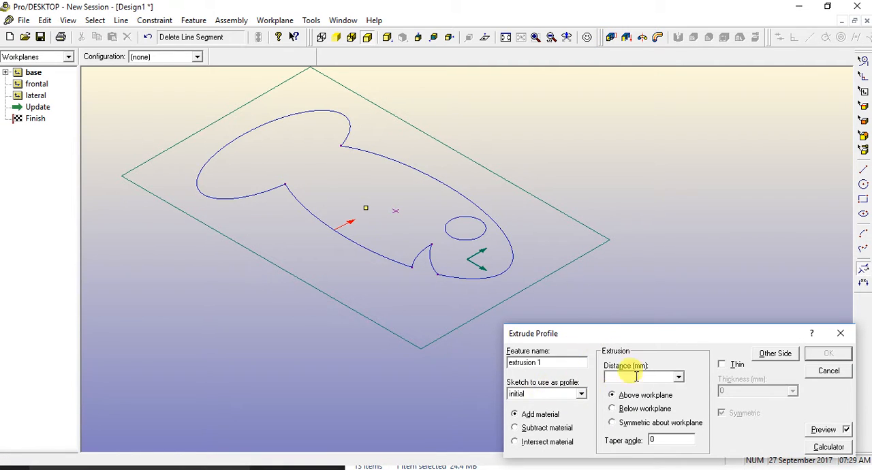
pyautogui.write('12')
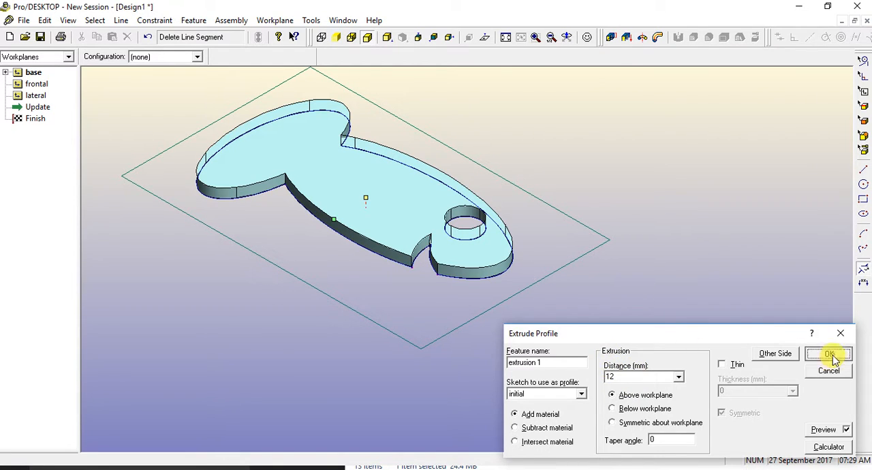
pyautogui.click(829, 354)
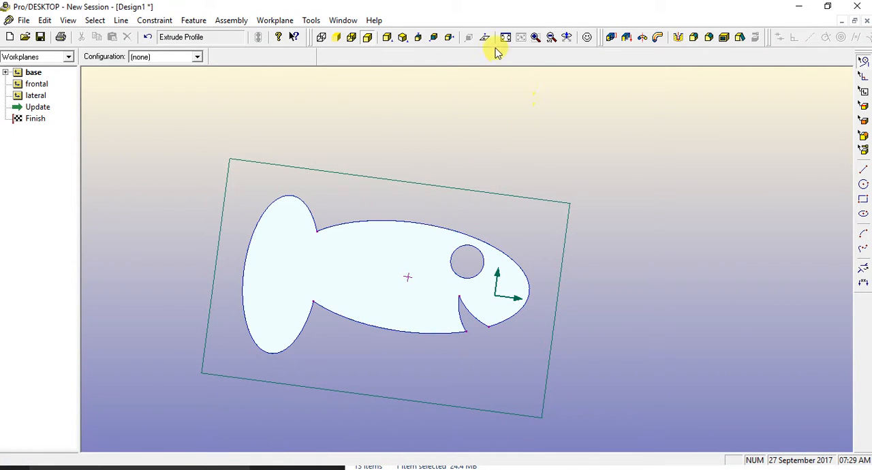
pyautogui.moveTo(485, 38)
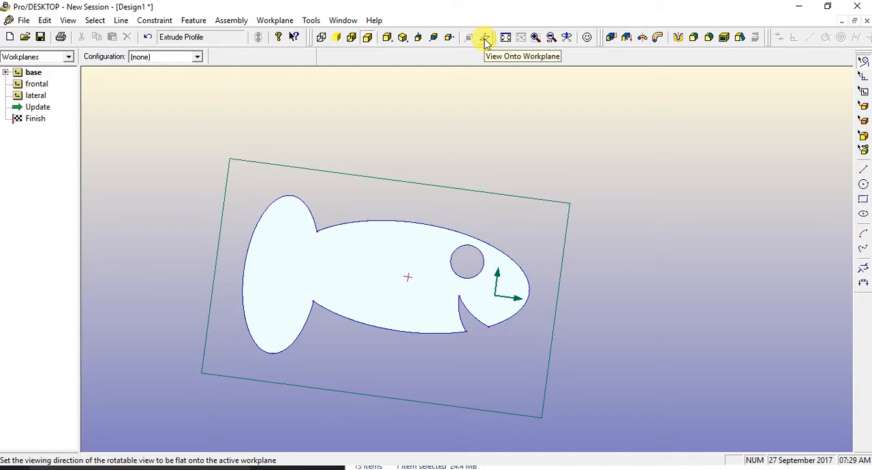
# - View the workplane flat-on and create a new sketch named 'windsock' on base
pyautogui.click(484, 38)
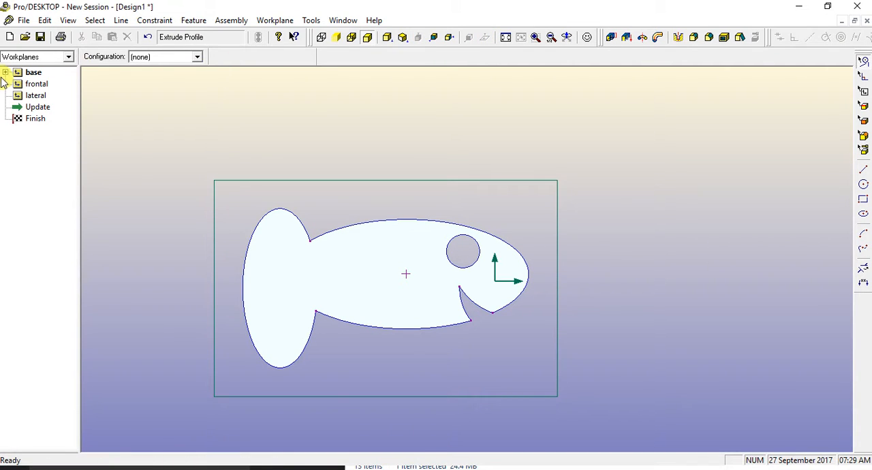
pyautogui.click(7, 72)
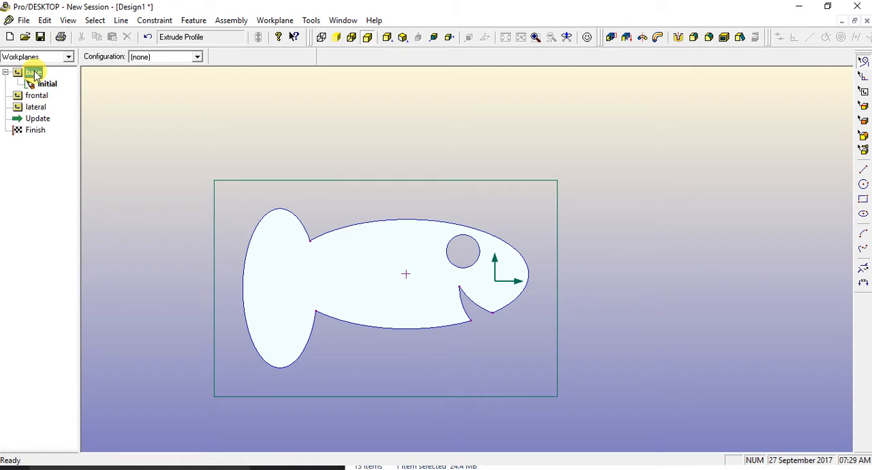
pyautogui.rightClick(34, 73)
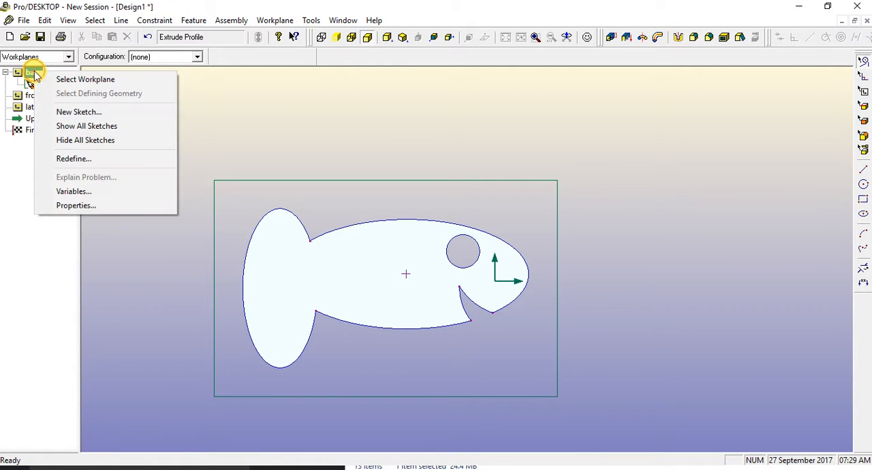
pyautogui.click(79, 112)
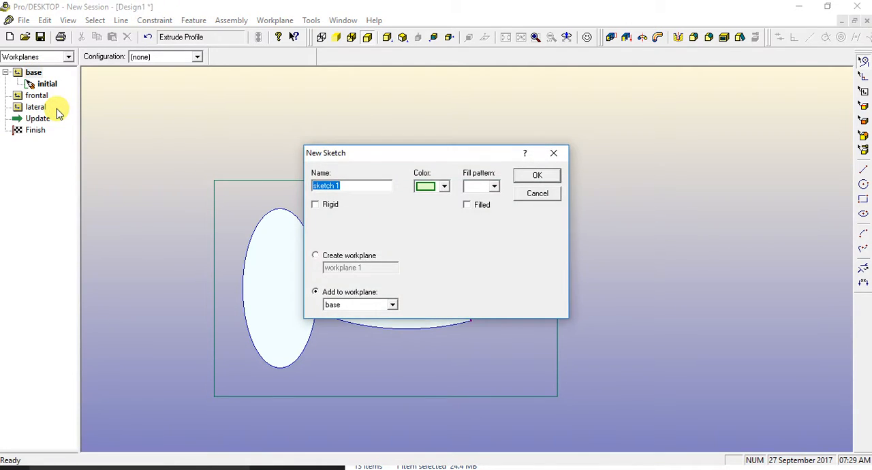
pyautogui.moveTo(265, 114)
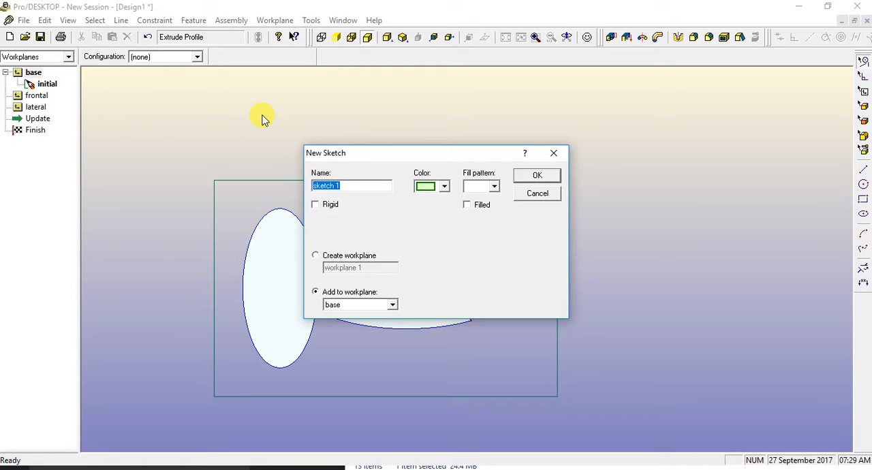
pyautogui.write('w')
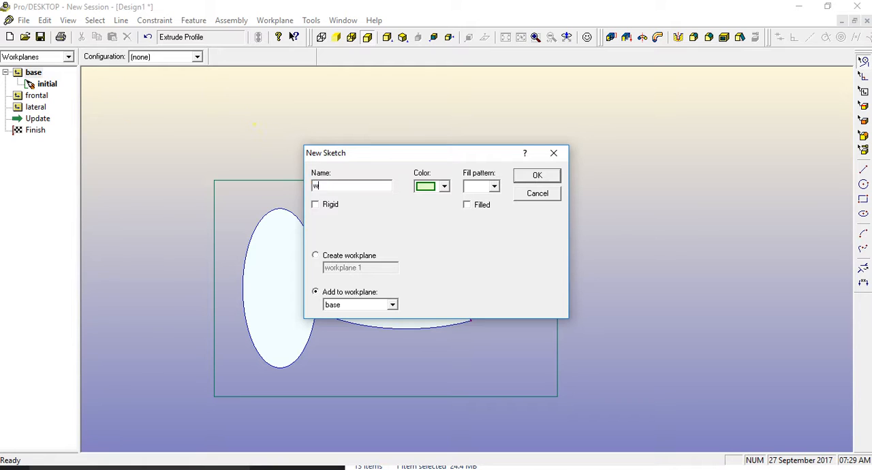
pyautogui.write('indsock')
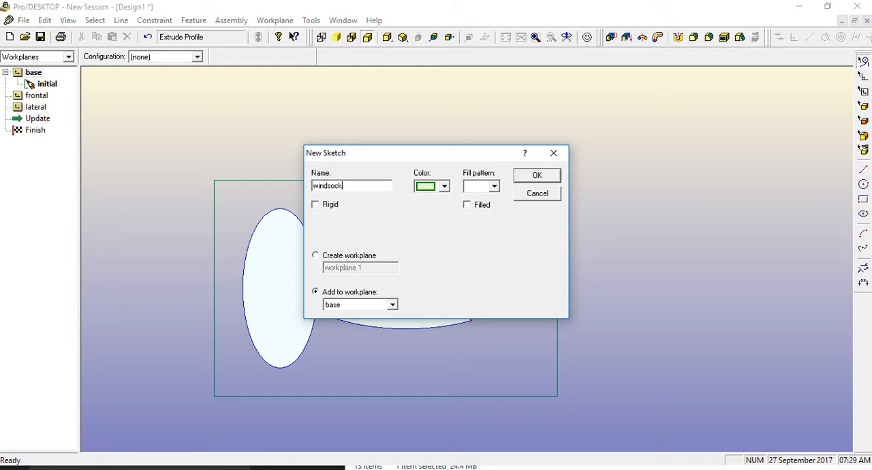
pyautogui.click(537, 175)
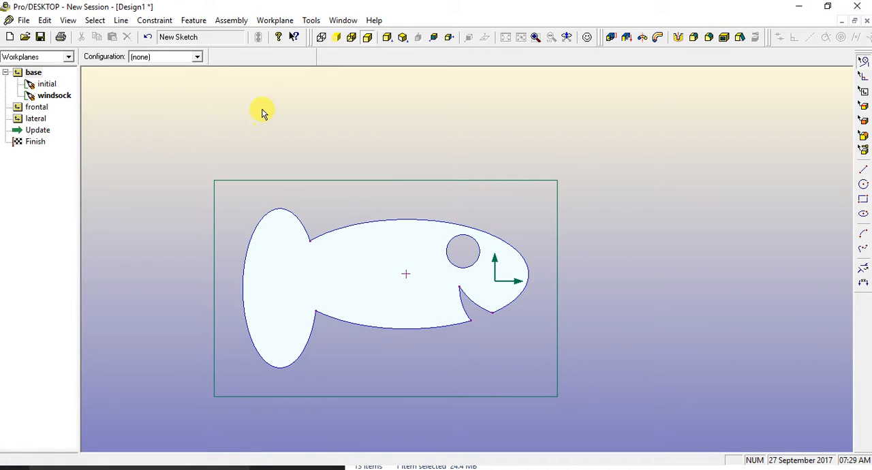
pyautogui.moveTo(863, 200)
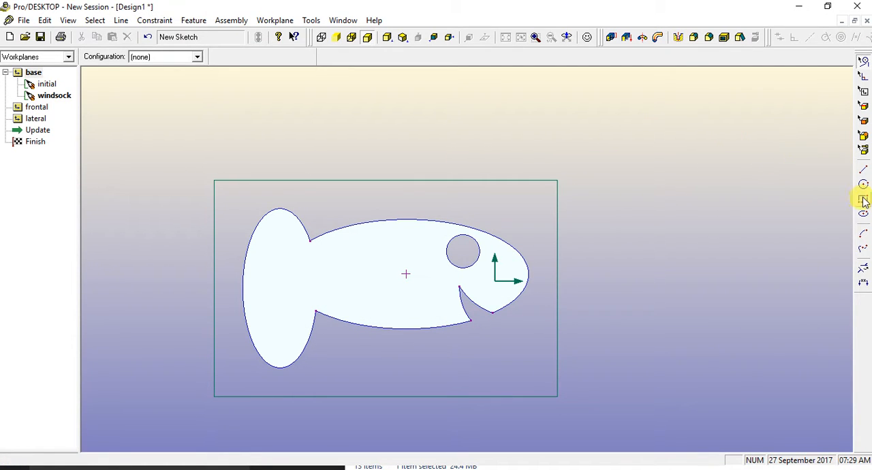
# - Draw a small rectangle in the fish's tail, then switch to isometric view
pyautogui.click(864, 199)
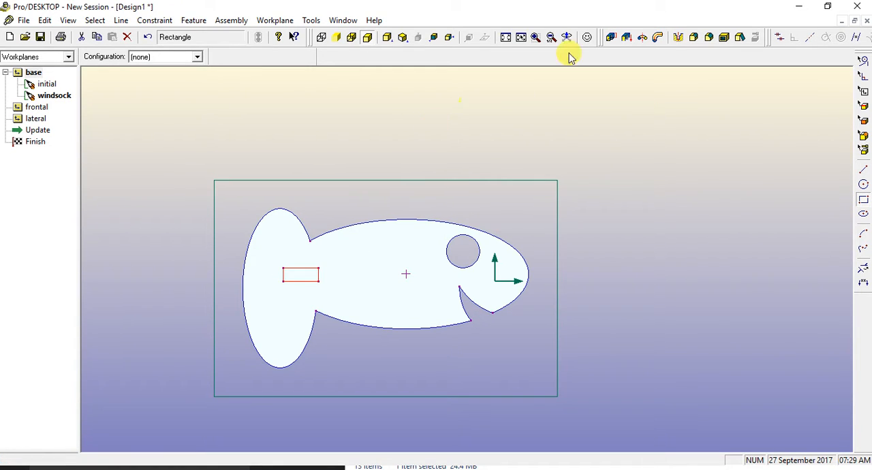
pyautogui.moveTo(404, 37)
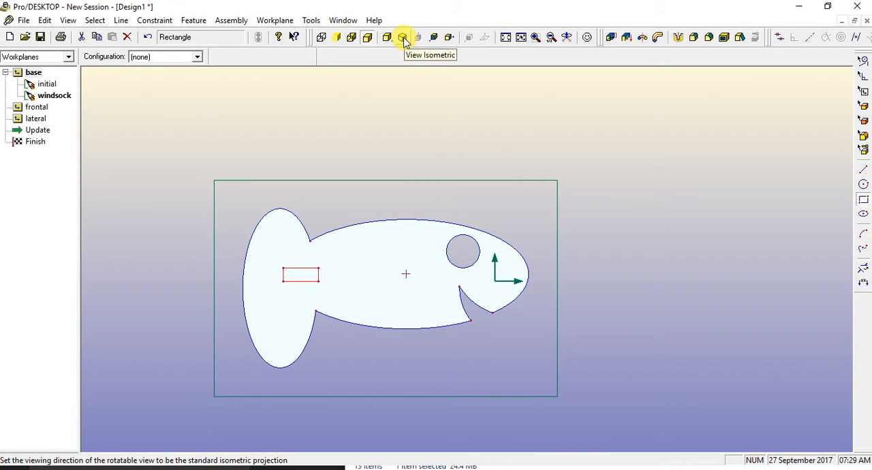
pyautogui.click(402, 37)
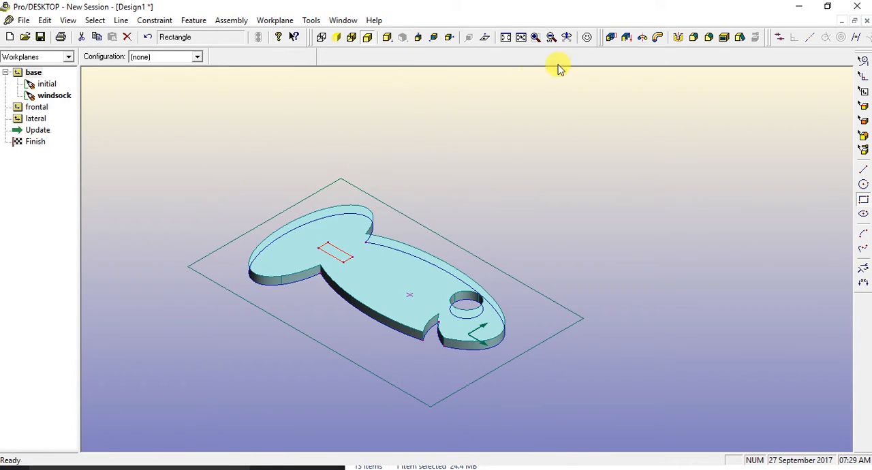
pyautogui.moveTo(611, 37)
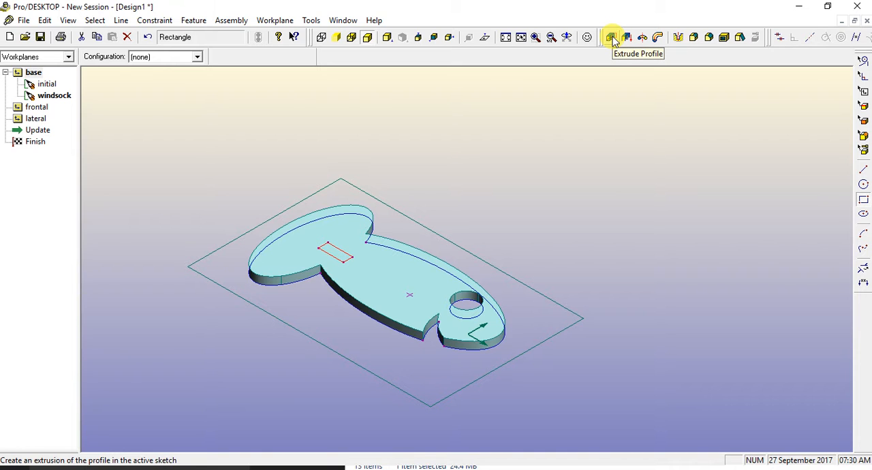
# - Extrude the windsock rectangle symmetrically about the workplane by 120
pyautogui.click(612, 37)
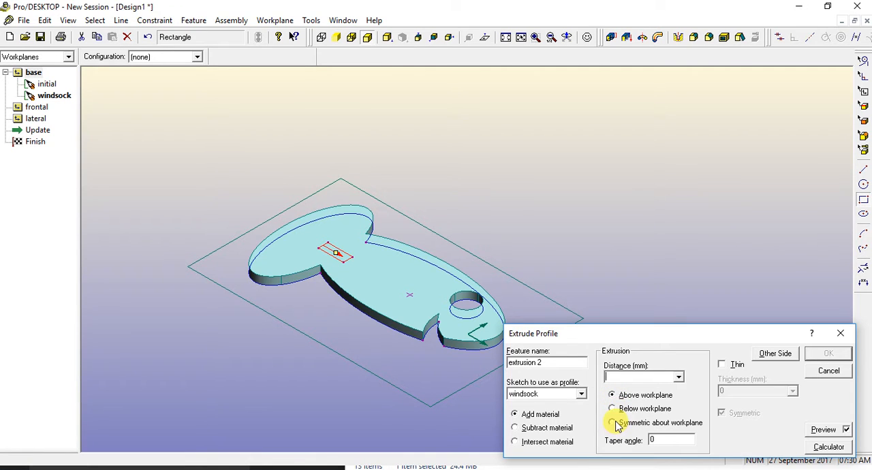
pyautogui.click(612, 422)
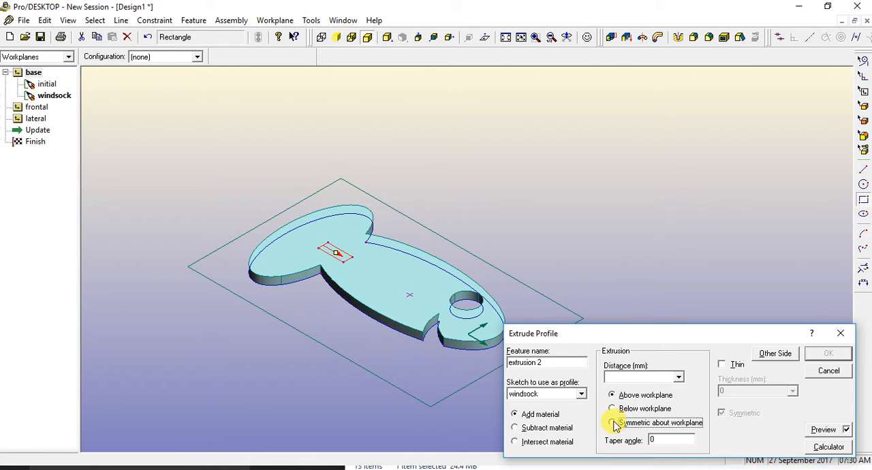
pyautogui.click(611, 422)
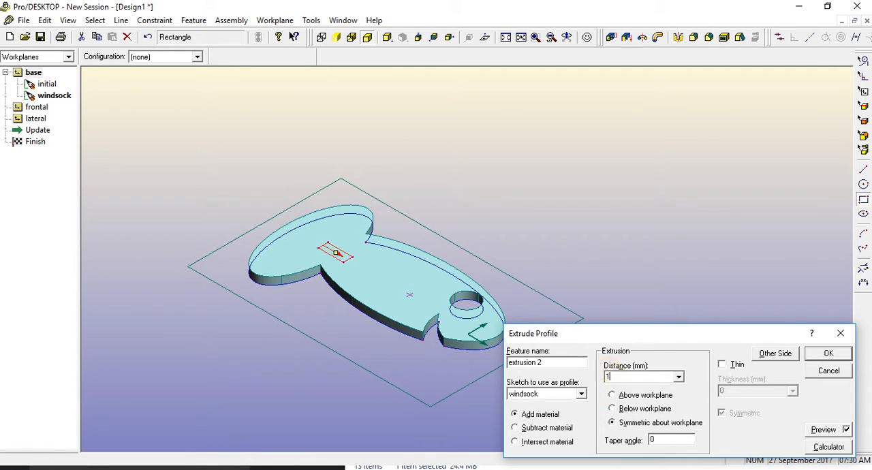
pyautogui.write('120')
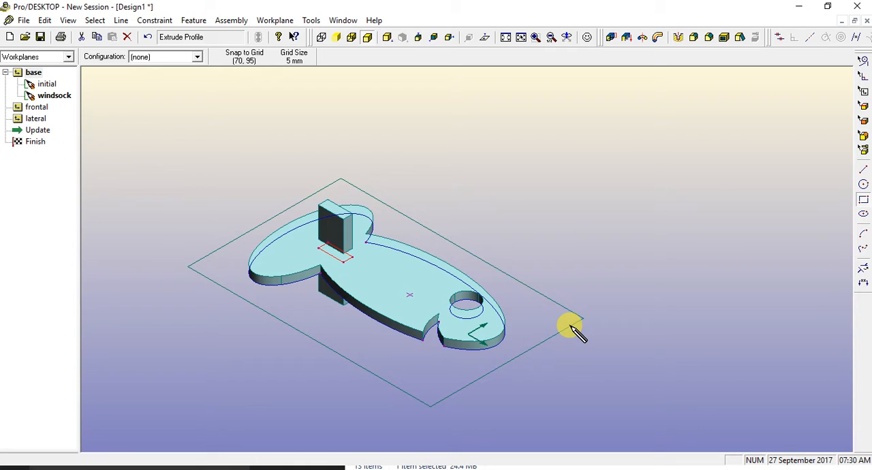
pyautogui.moveTo(671, 255)
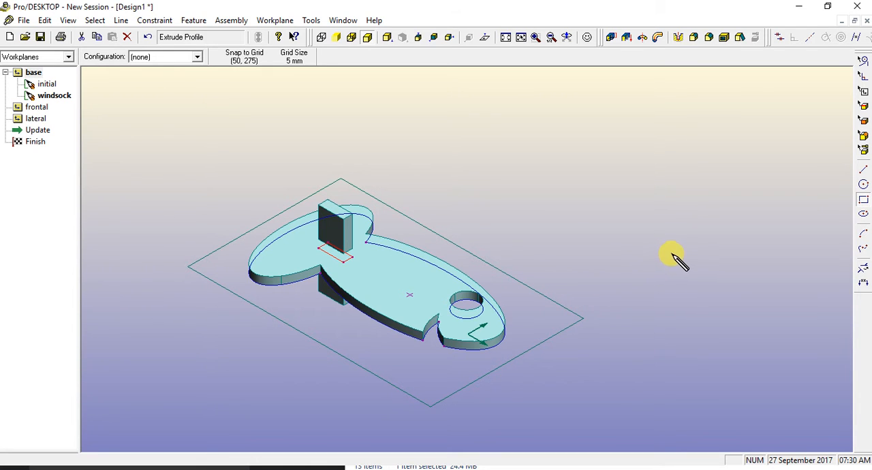
pyautogui.moveTo(702, 211)
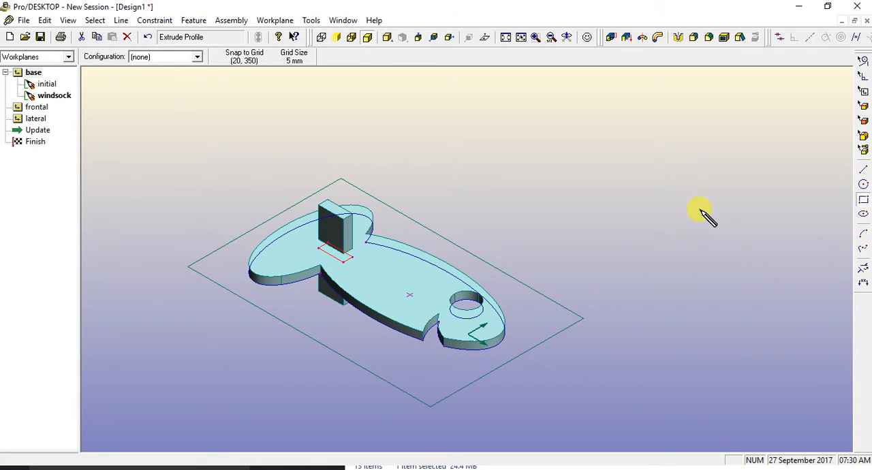
pyautogui.moveTo(549, 248)
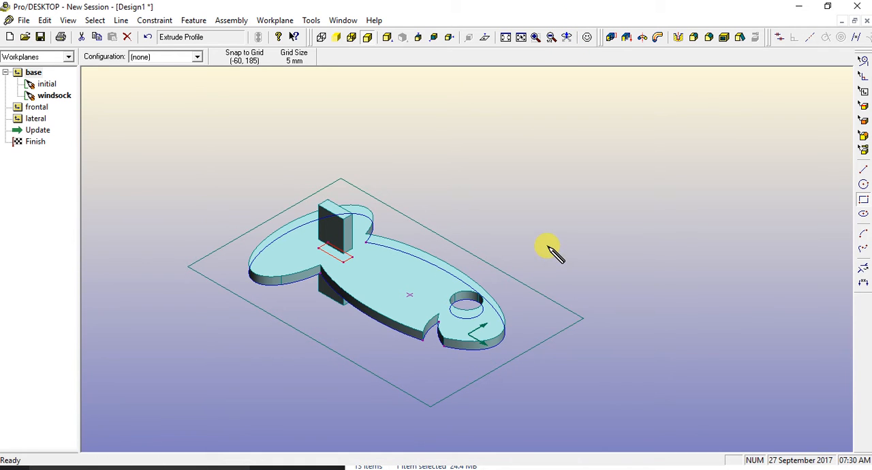